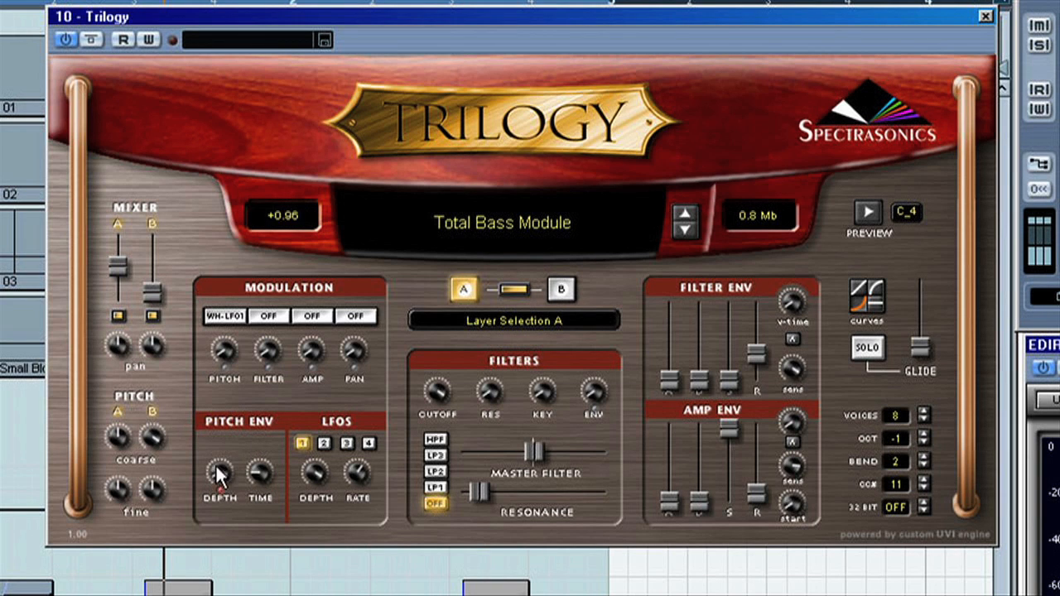
- Set the Total Bass Module patch's pitch modulation depth to about +29.12
drag(219, 472, 215, 480)
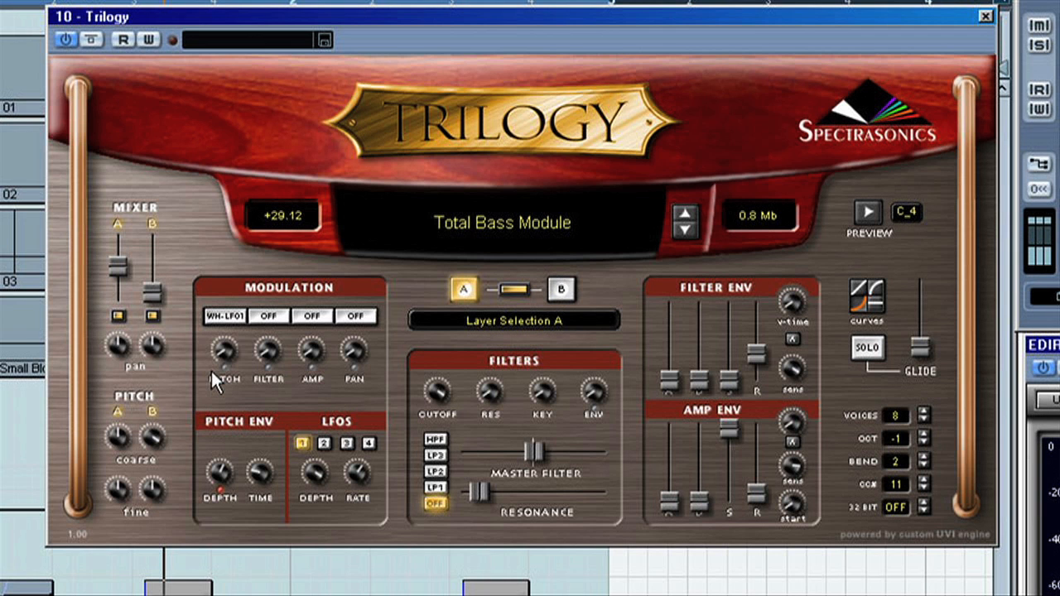
mouse_move(197, 526)
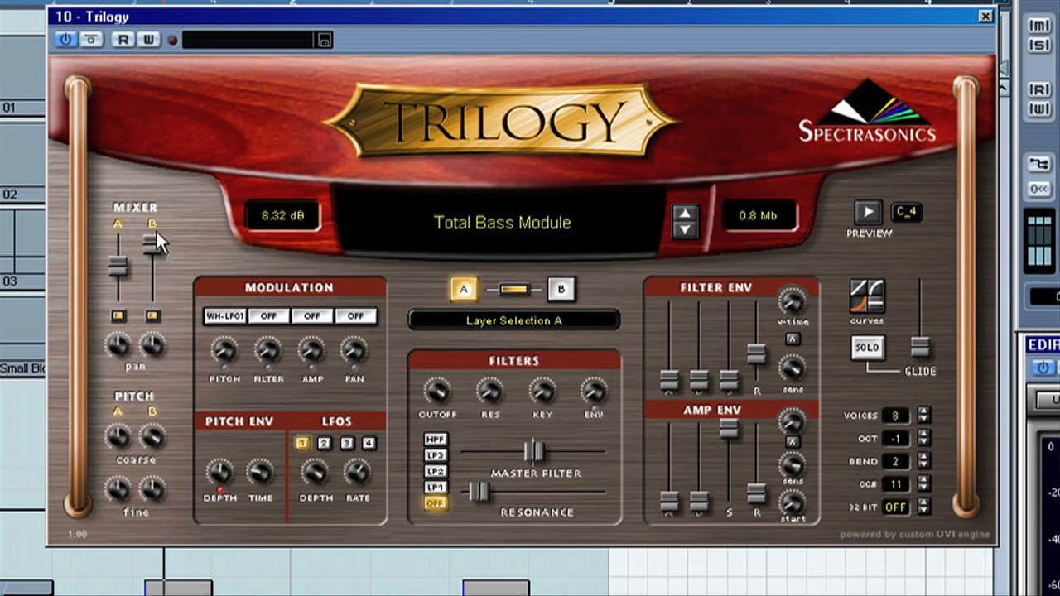
- Adjust the Trilogy layer B fader until it settles at -8.32 dB
drag(153, 245, 152, 273)
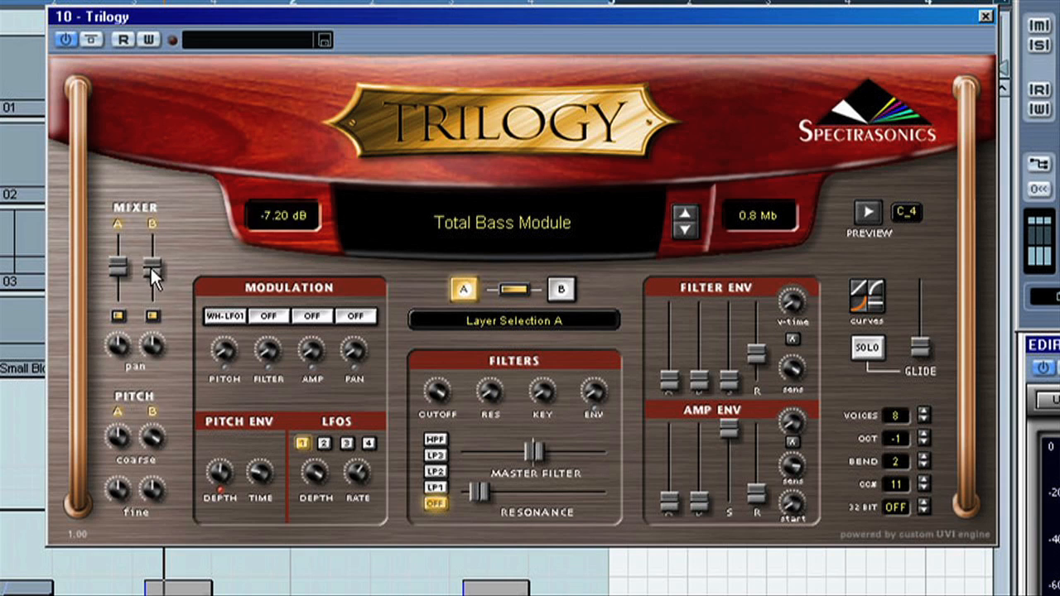
drag(155, 268, 156, 284)
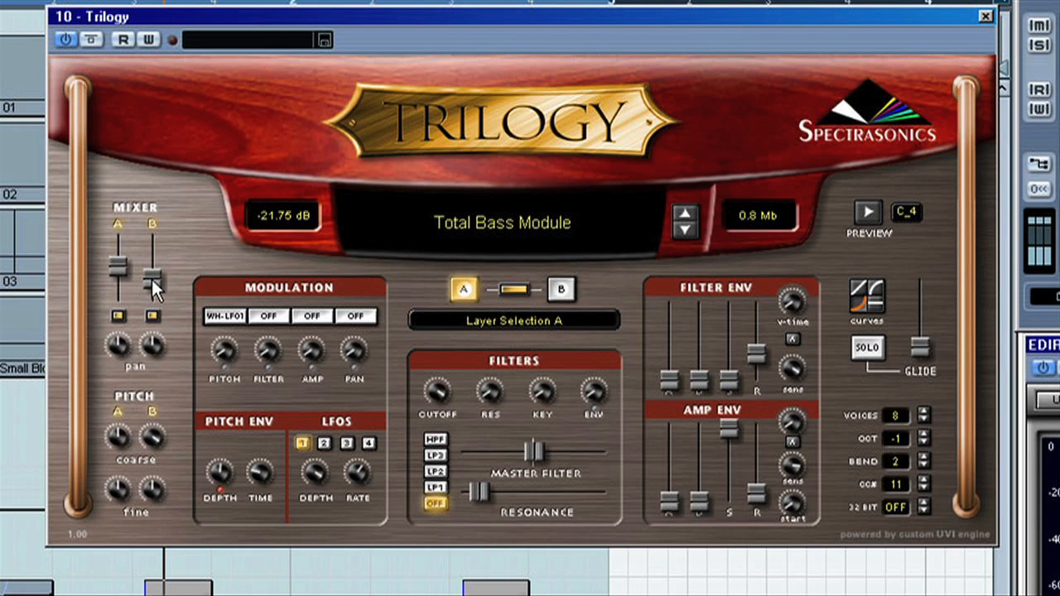
drag(152, 273, 152, 268)
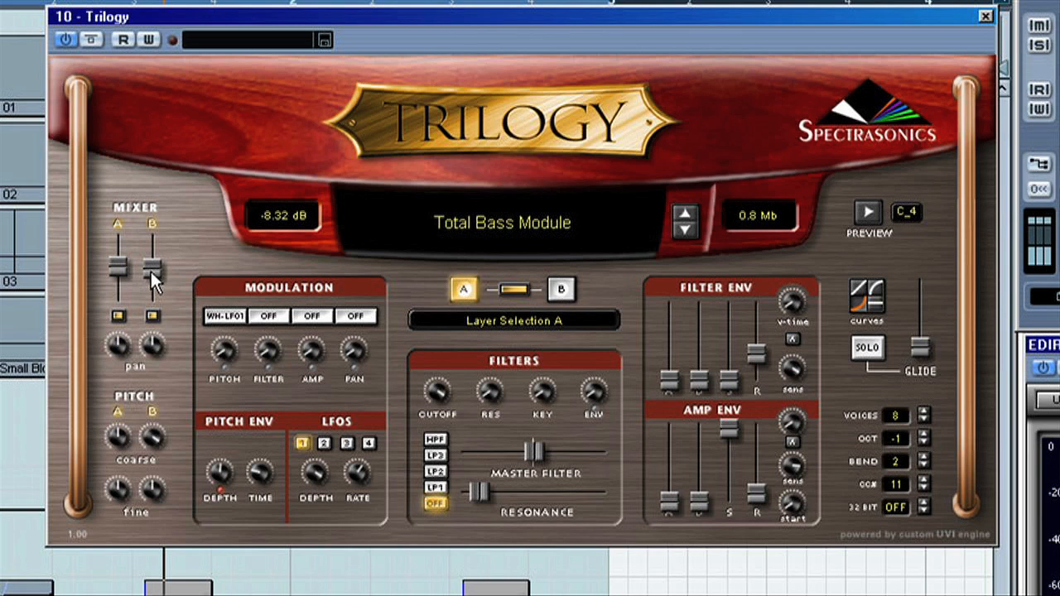
drag(154, 268, 155, 290)
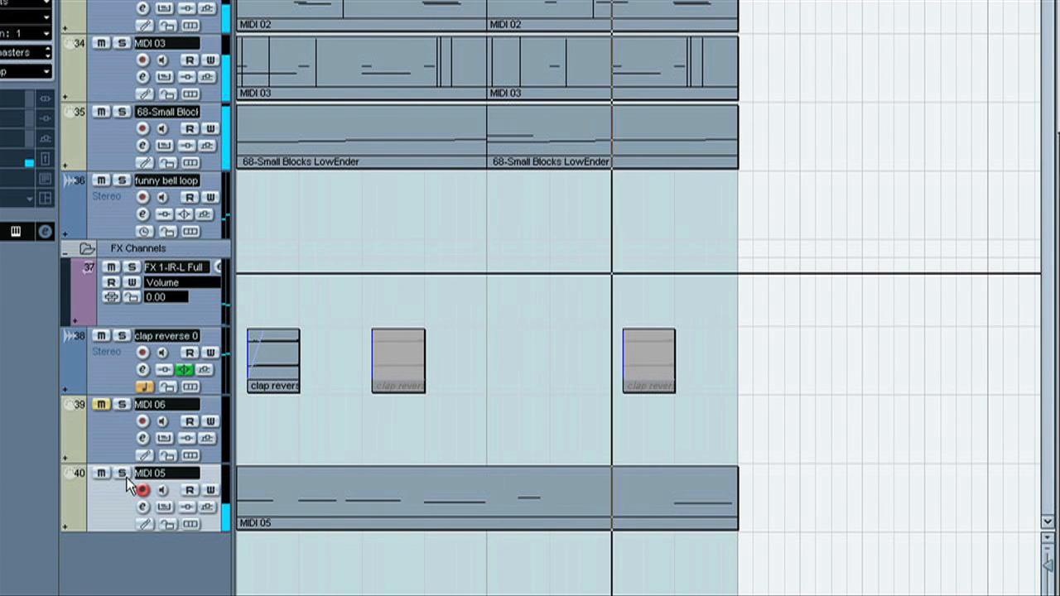
mouse_move(123, 473)
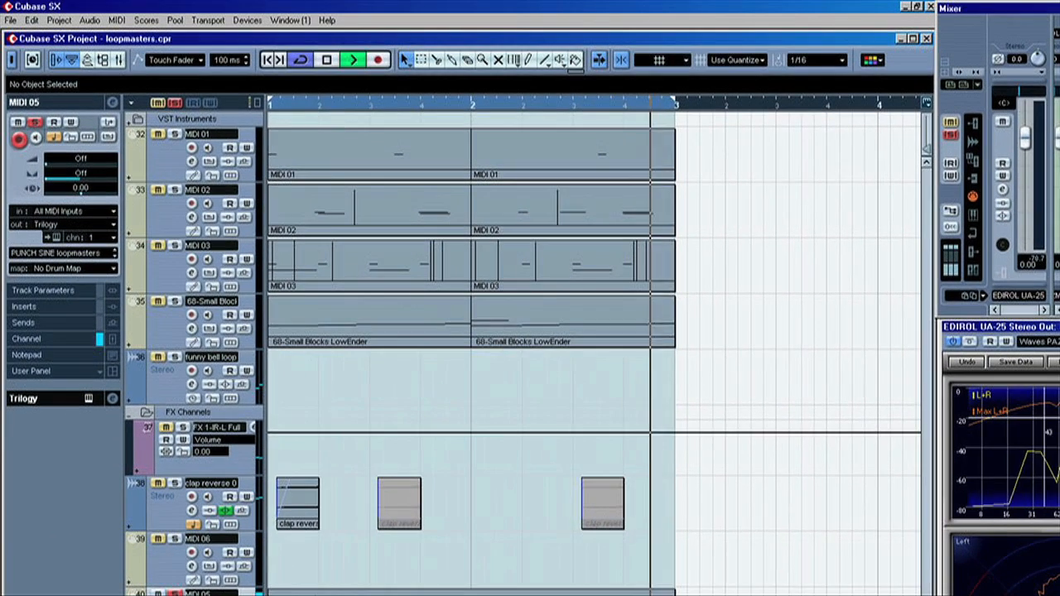
- Start an Audio Mixdown export, defaulting to 24-bit 44.1 kHz stereo WAV
click(10, 20)
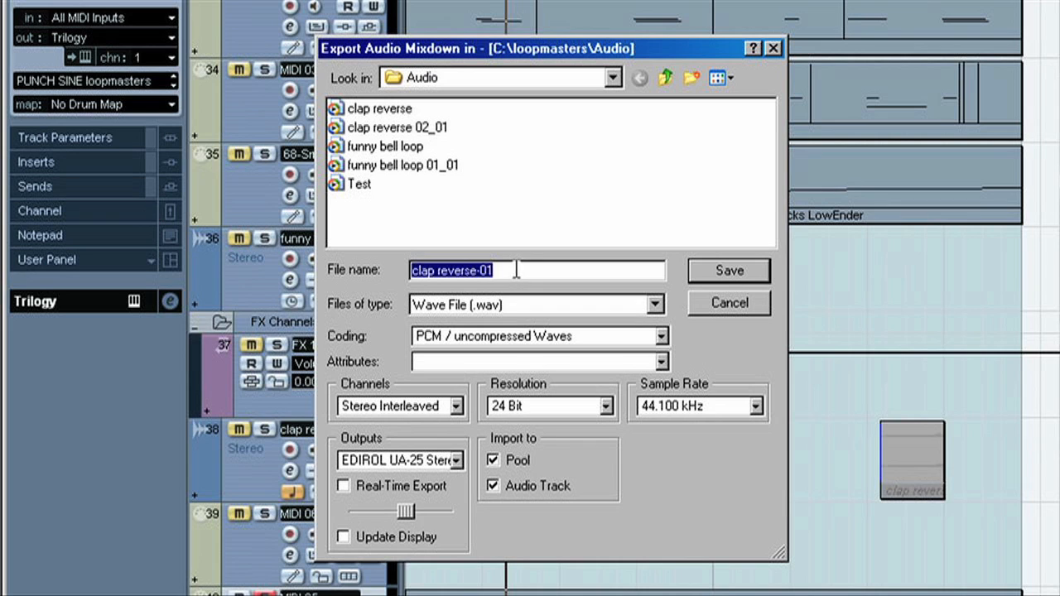
- Save the mixdown as a WAV named 'sine bump' into the Audio folder
text(sine)
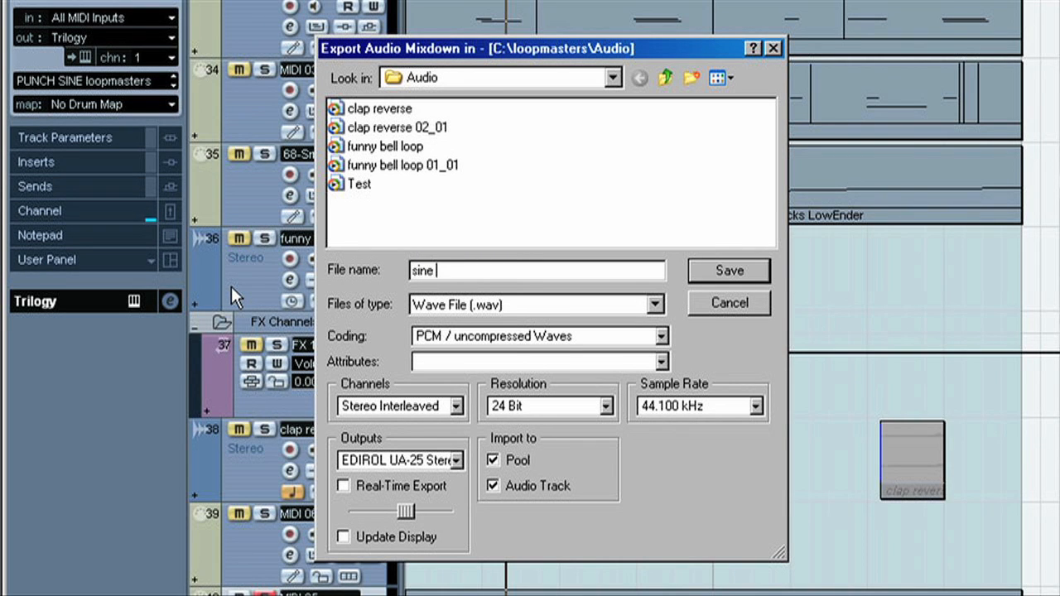
text(bump)
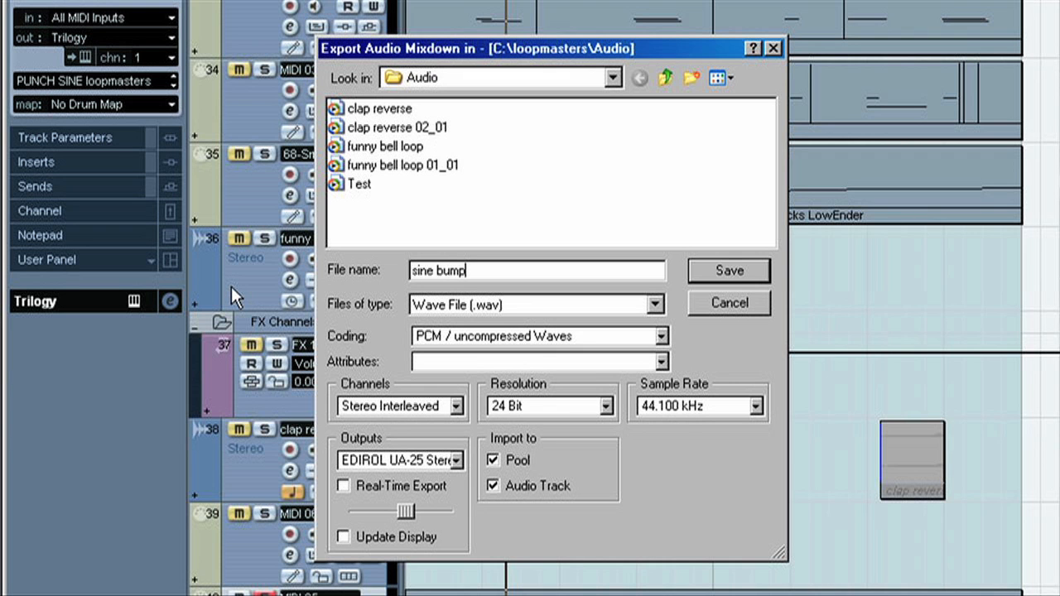
click(729, 271)
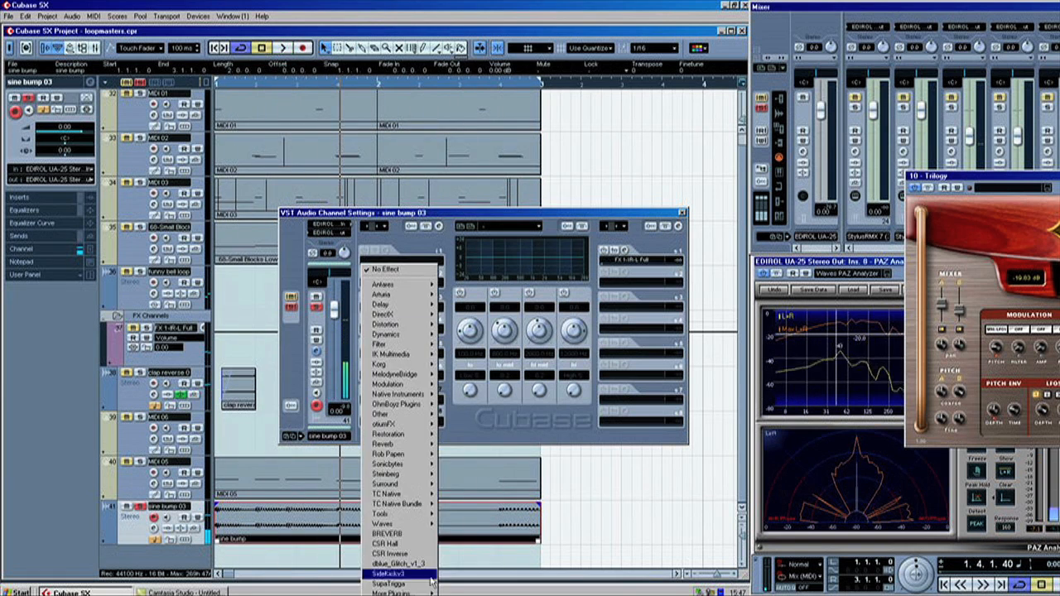
mouse_move(389, 354)
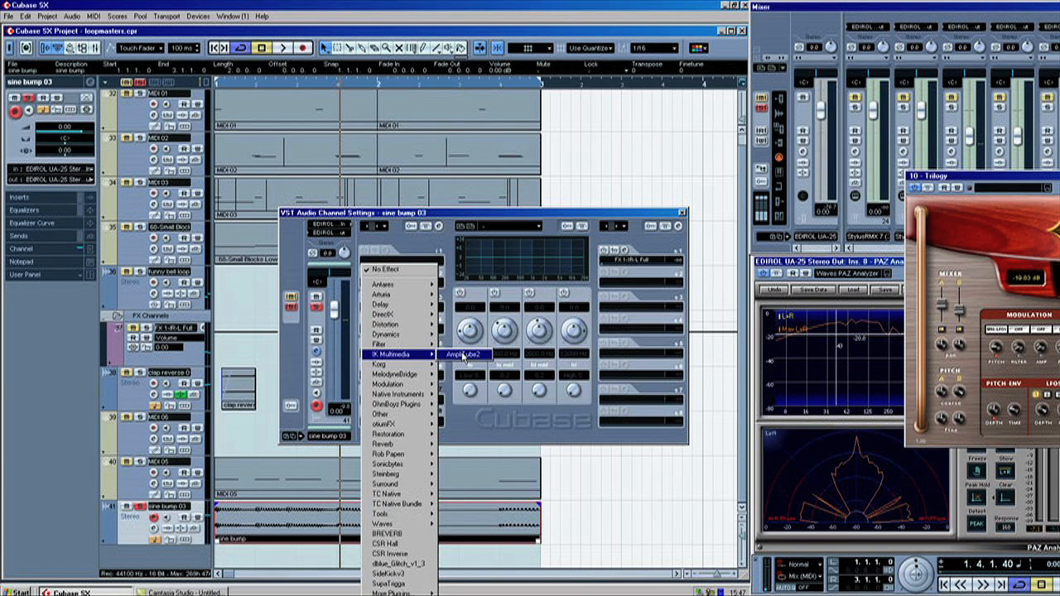
- Load IK Multimedia AmpliTube2 into an insert slot on the sine bump track
click(465, 354)
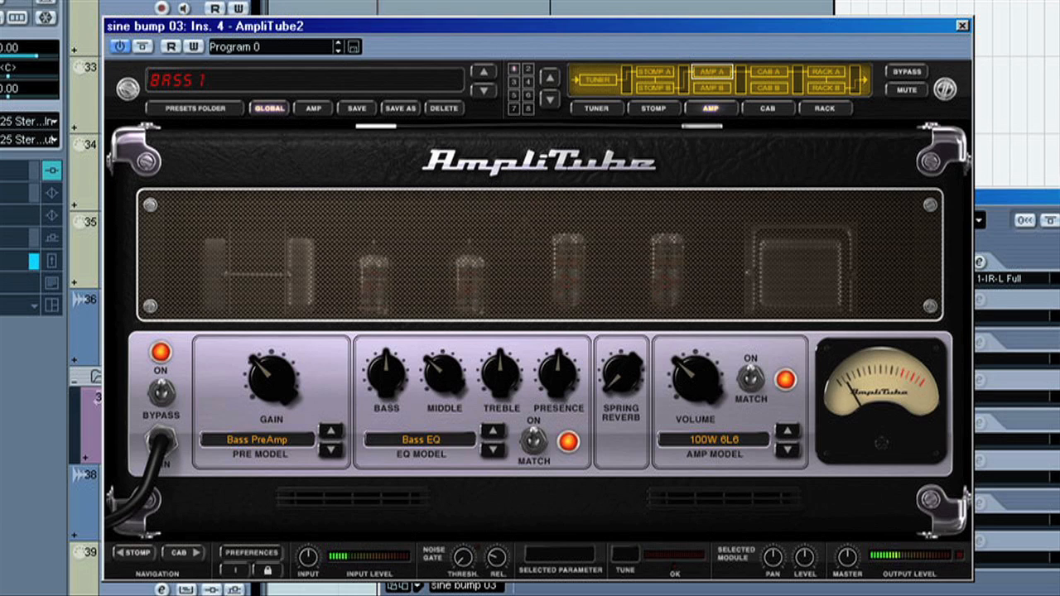
mouse_move(490, 99)
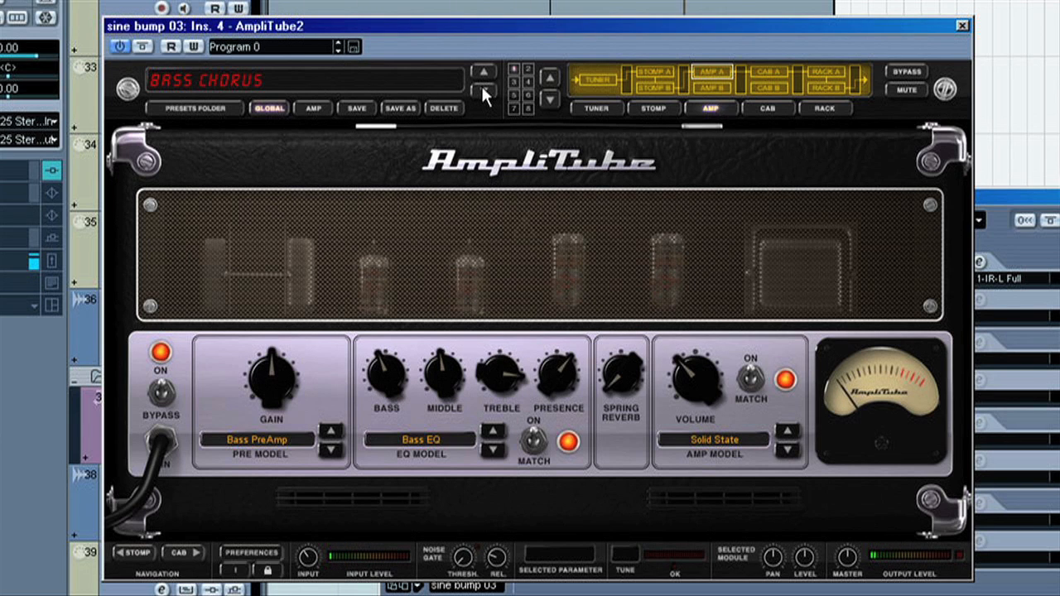
mouse_move(462, 354)
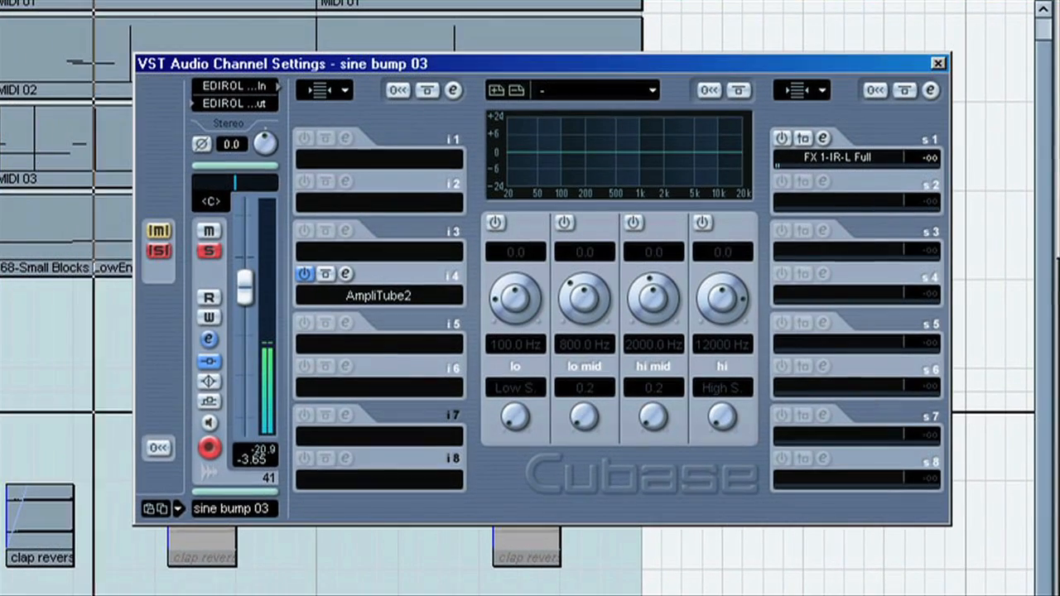
- Enable the hi EQ band as a low-pass filter and lower its cutoff to about 1145 Hz
click(702, 222)
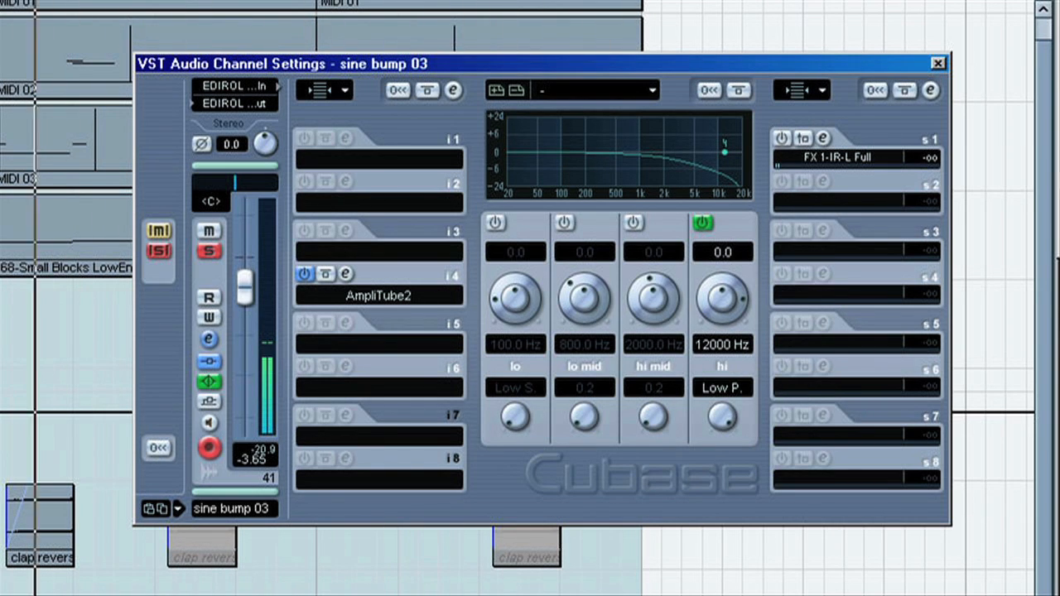
drag(721, 298, 720, 331)
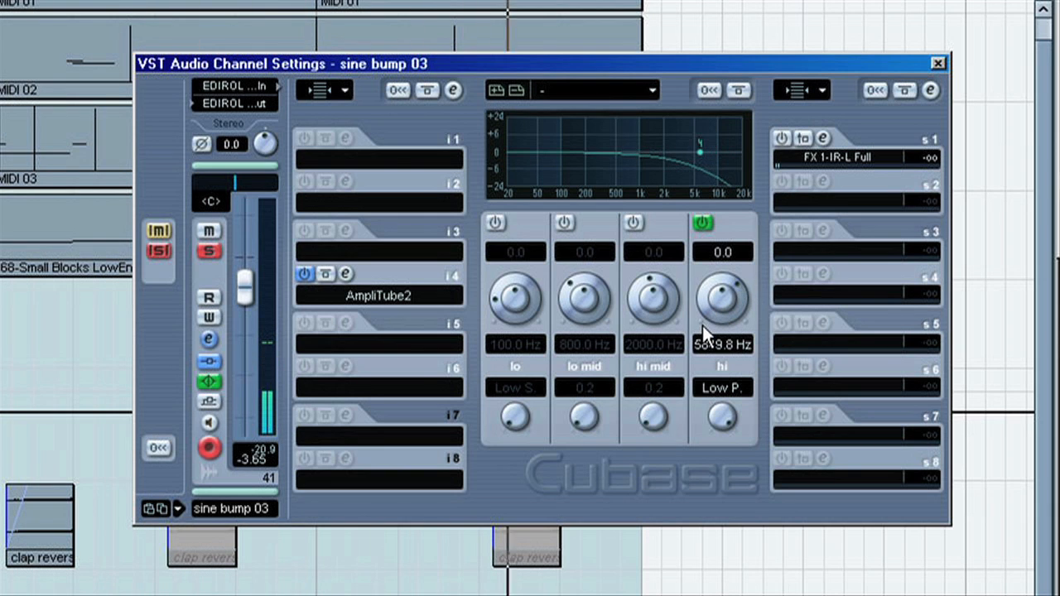
drag(720, 294, 708, 381)
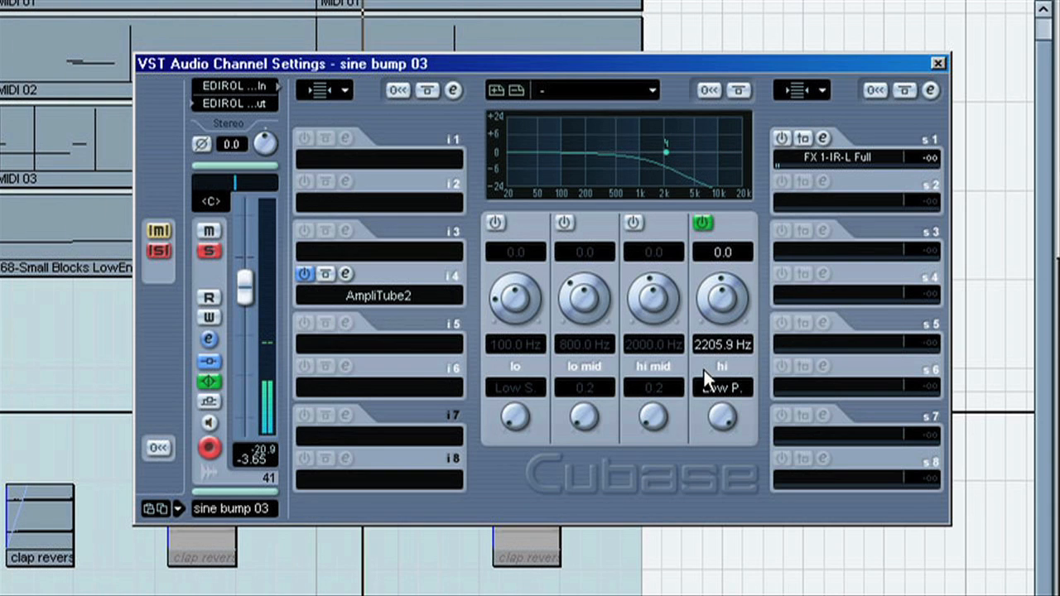
mouse_move(709, 315)
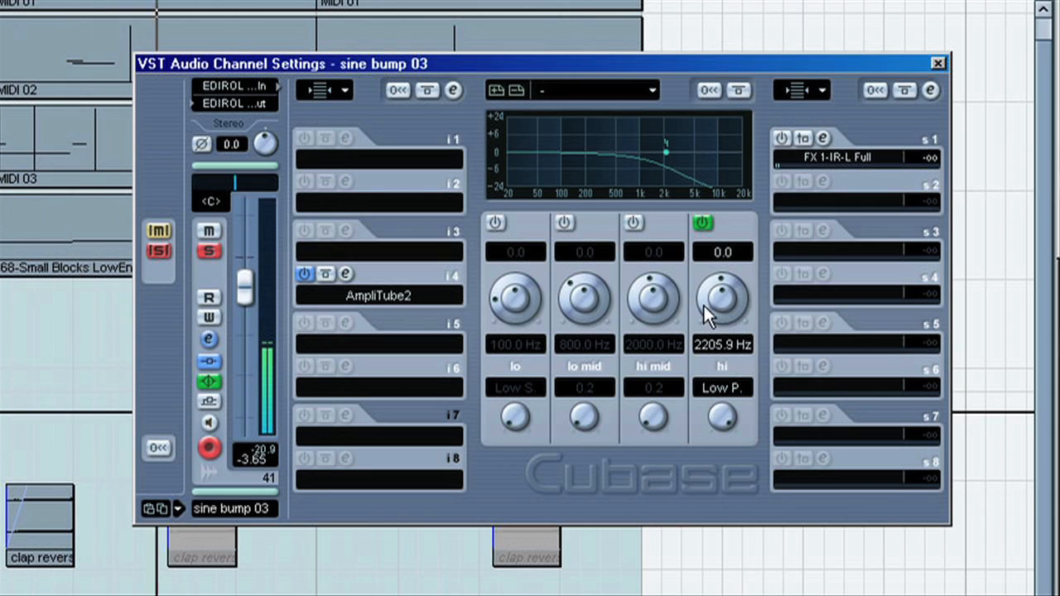
drag(720, 298, 703, 323)
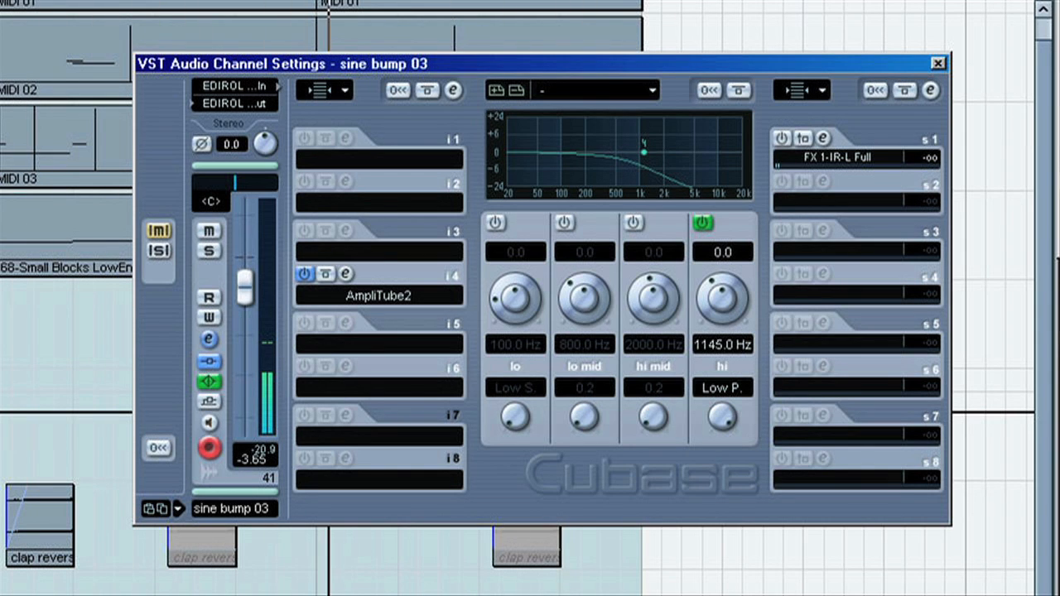
mouse_move(738, 239)
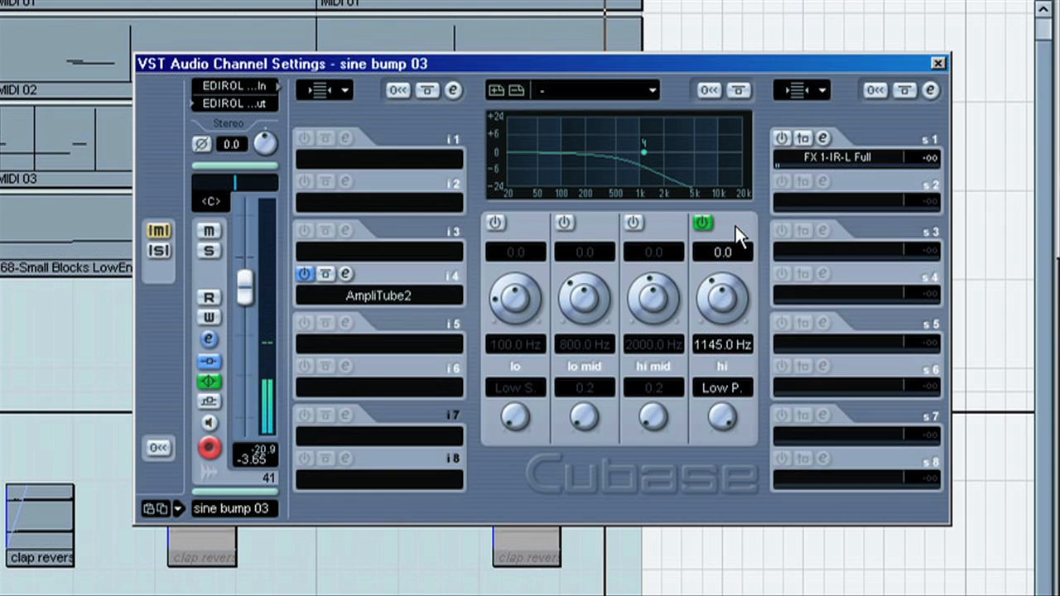
- Toggle the low-pass band to compare the filtered and unfiltered sound
click(937, 62)
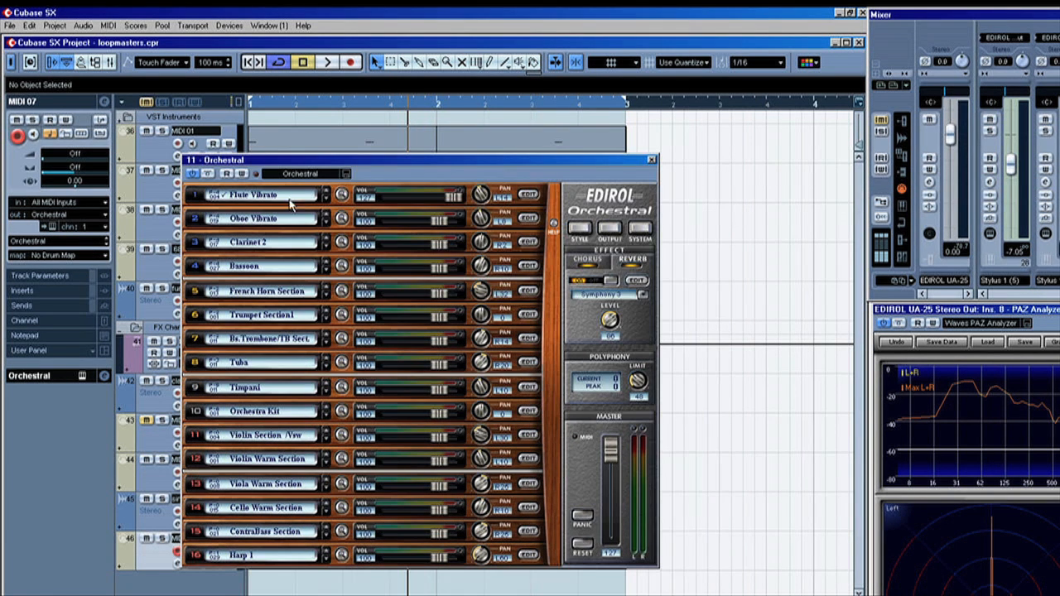
mouse_move(663, 162)
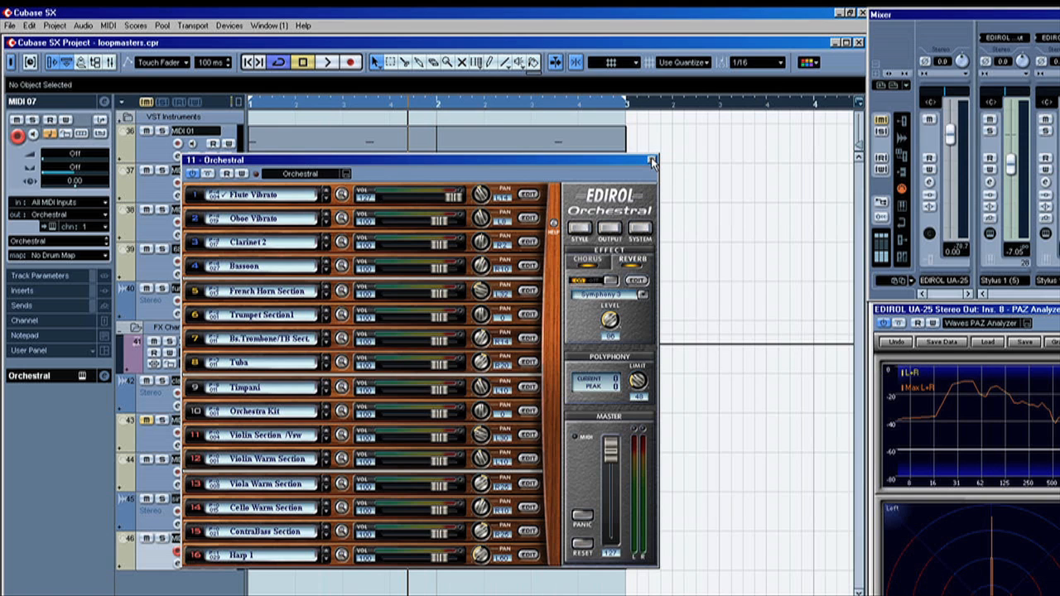
- Close the Edirol Orchestral panel and play the arrangement with the MIDI 07 layer
click(652, 159)
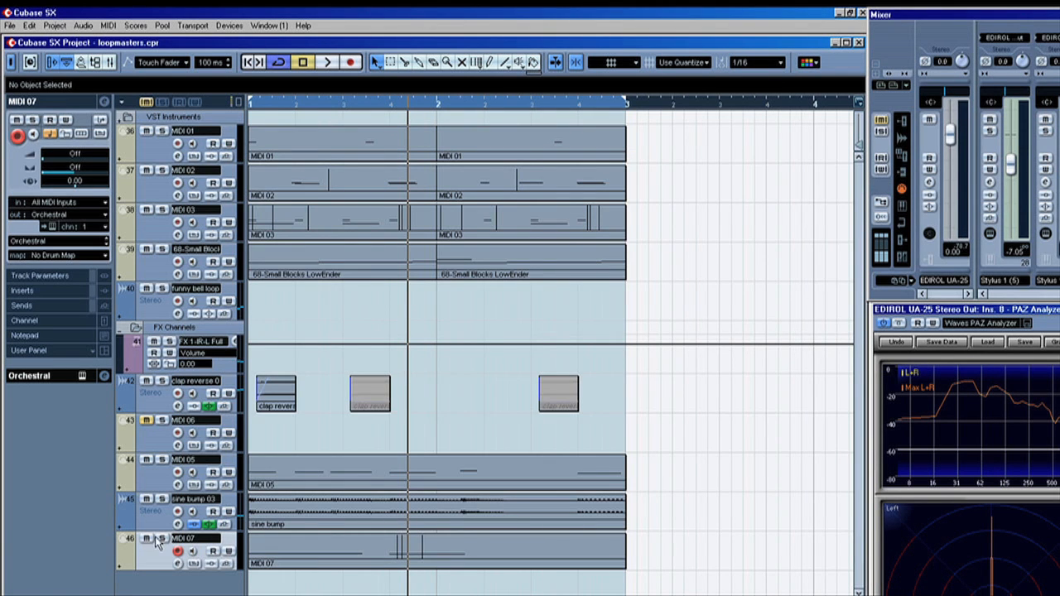
click(327, 63)
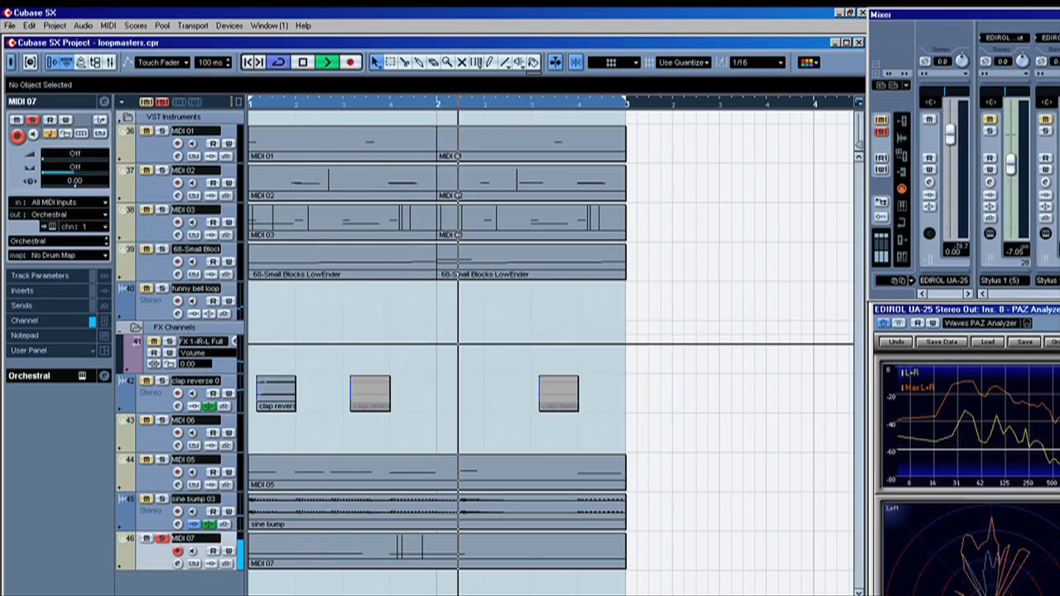